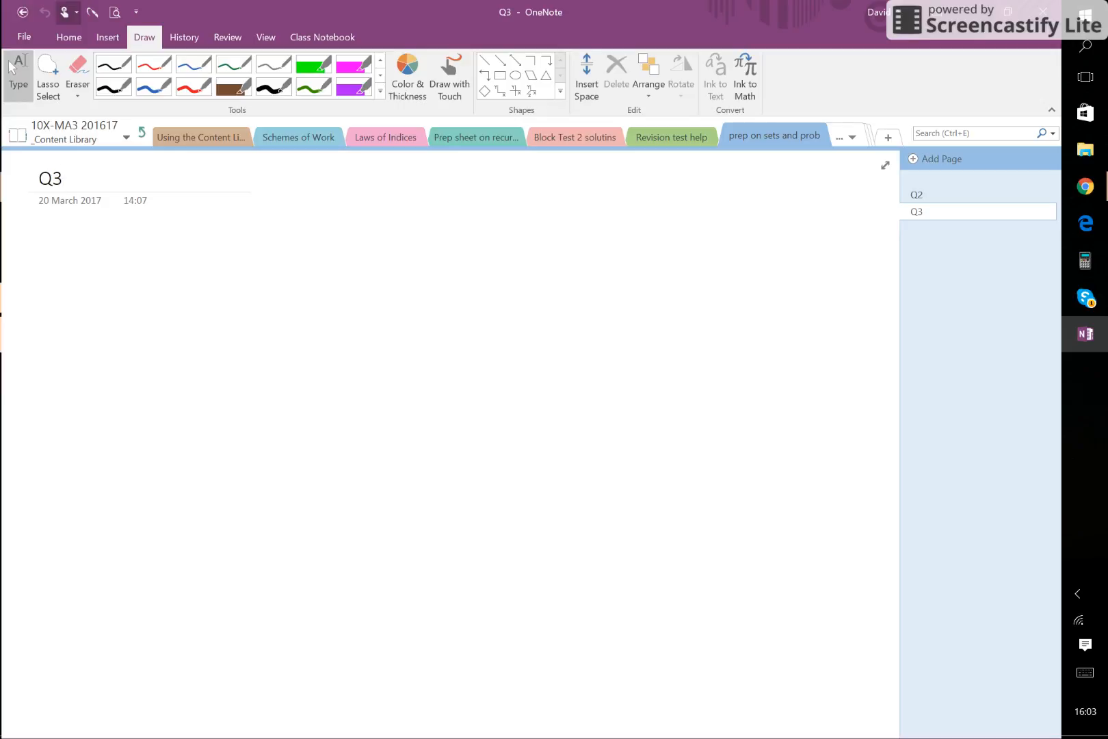
Step: With the black pen, handwrite the universal set ξ = {polygons}
click(63, 178)
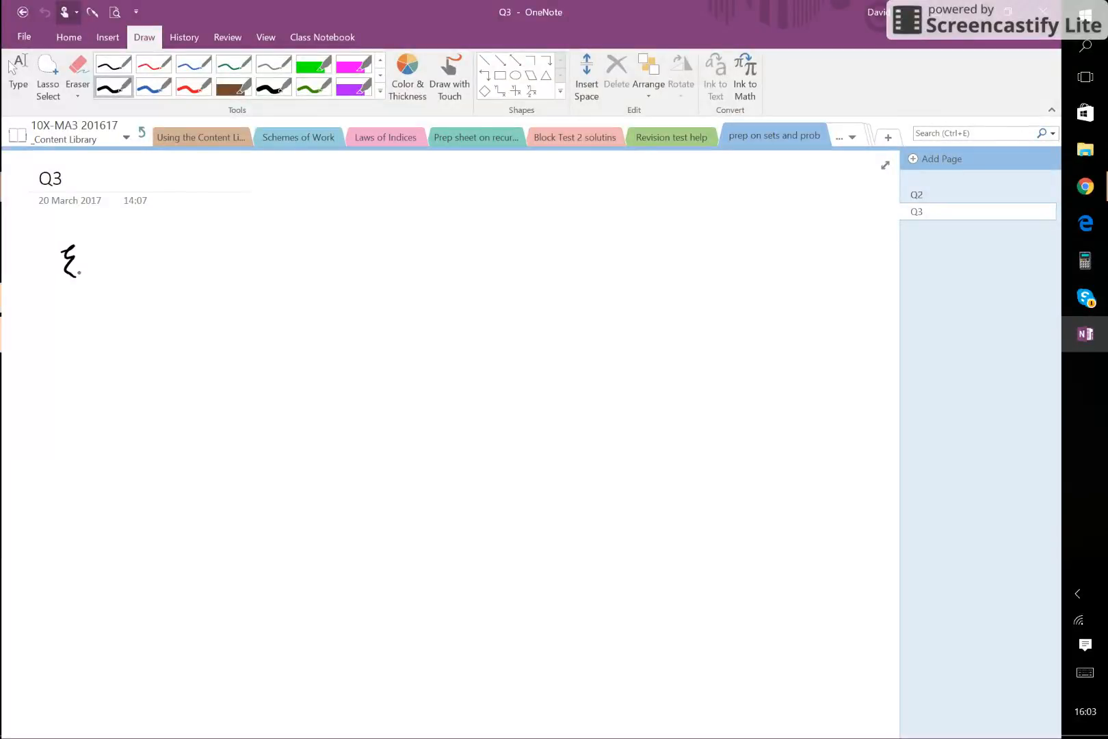
drag(85, 258, 128, 261)
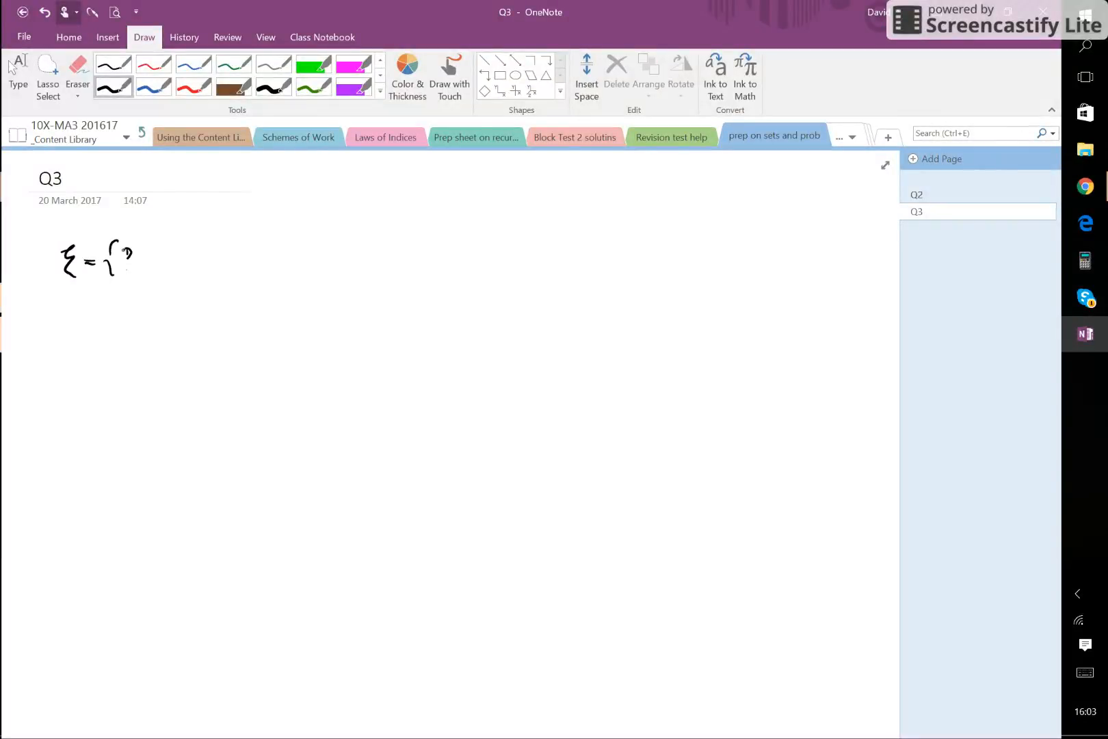
drag(121, 255, 170, 265)
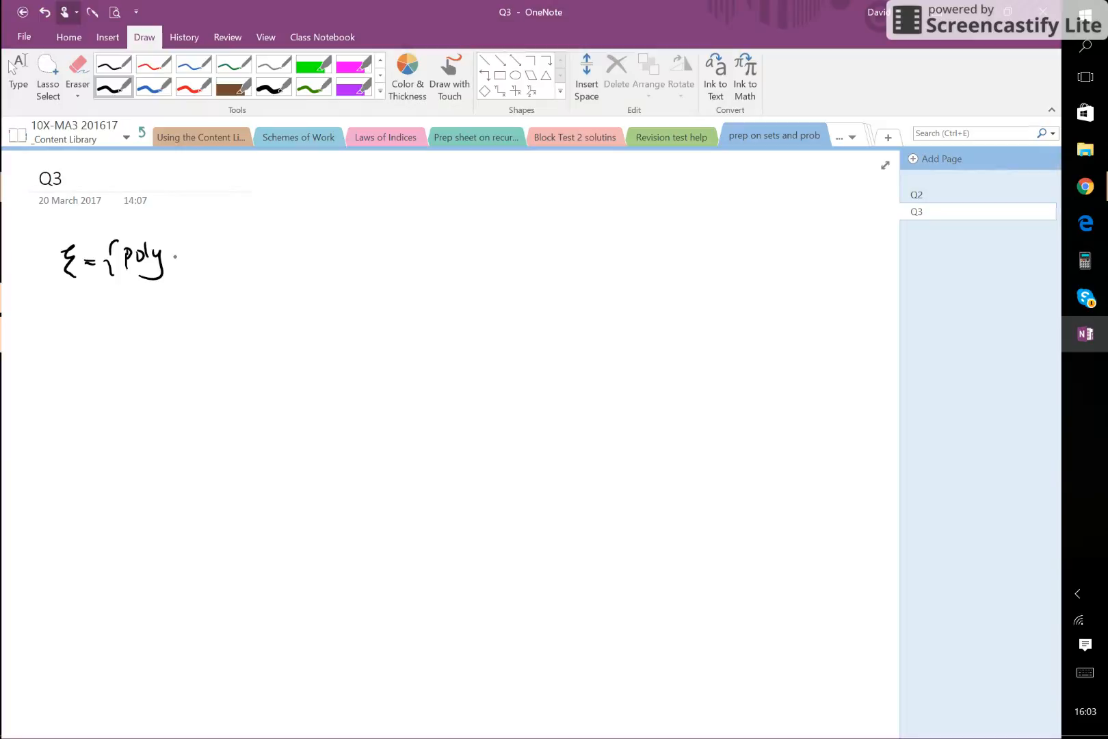
drag(163, 258, 225, 254)
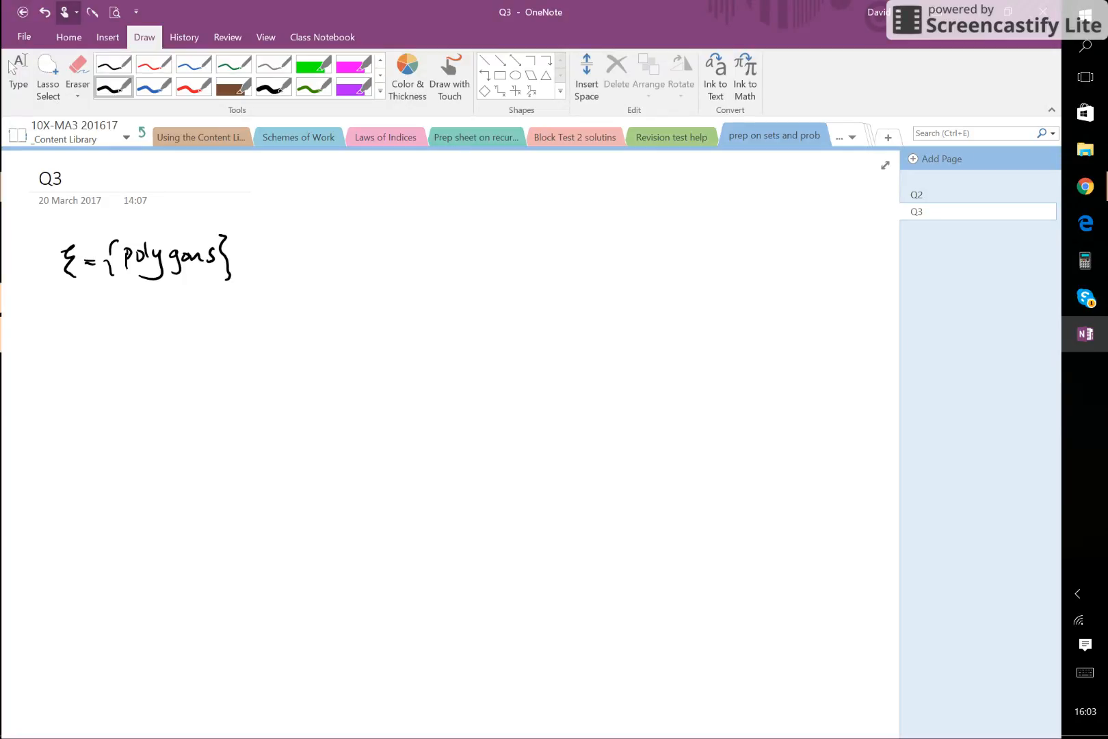
Step: Handwrite Q = {quadrilaterals} and T = {triangles}, then begin S
drag(297, 243, 314, 268)
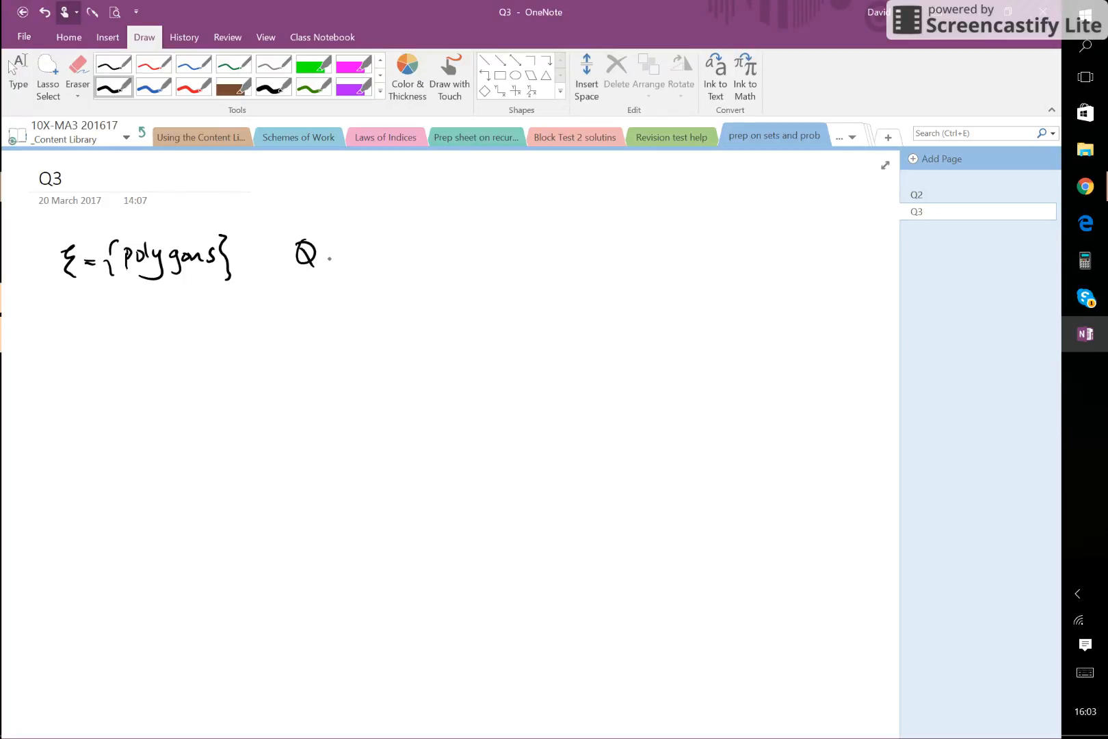
drag(326, 254, 400, 254)
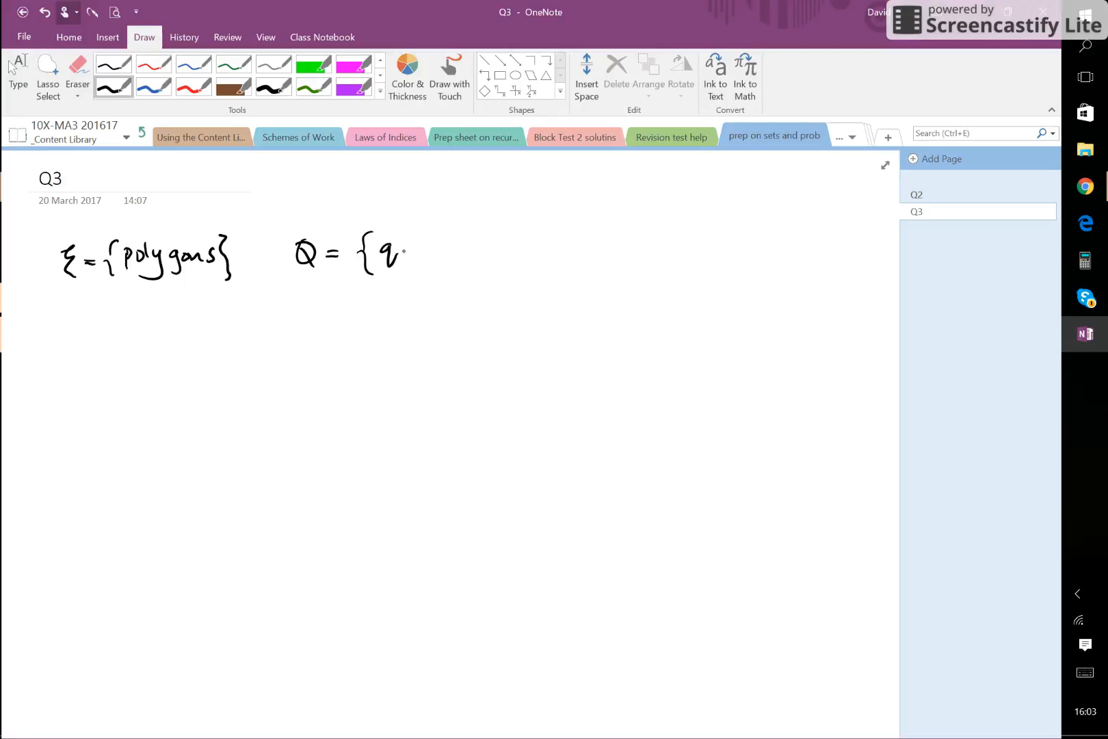
drag(406, 250, 435, 251)
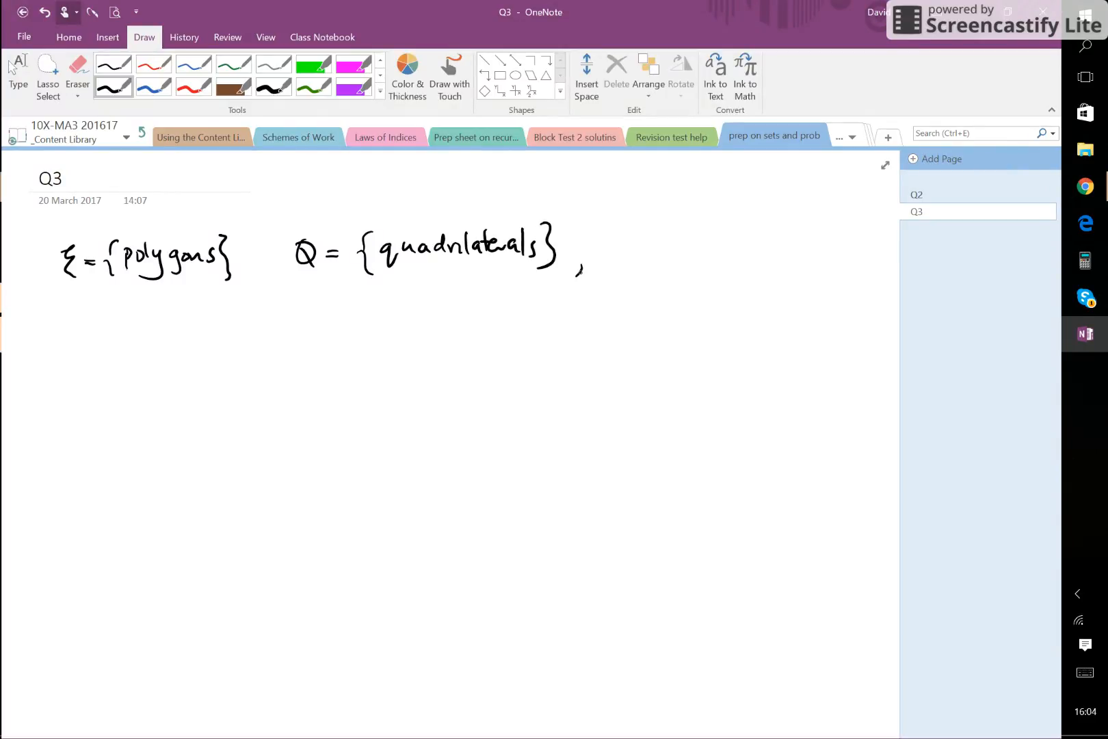
drag(601, 250, 667, 250)
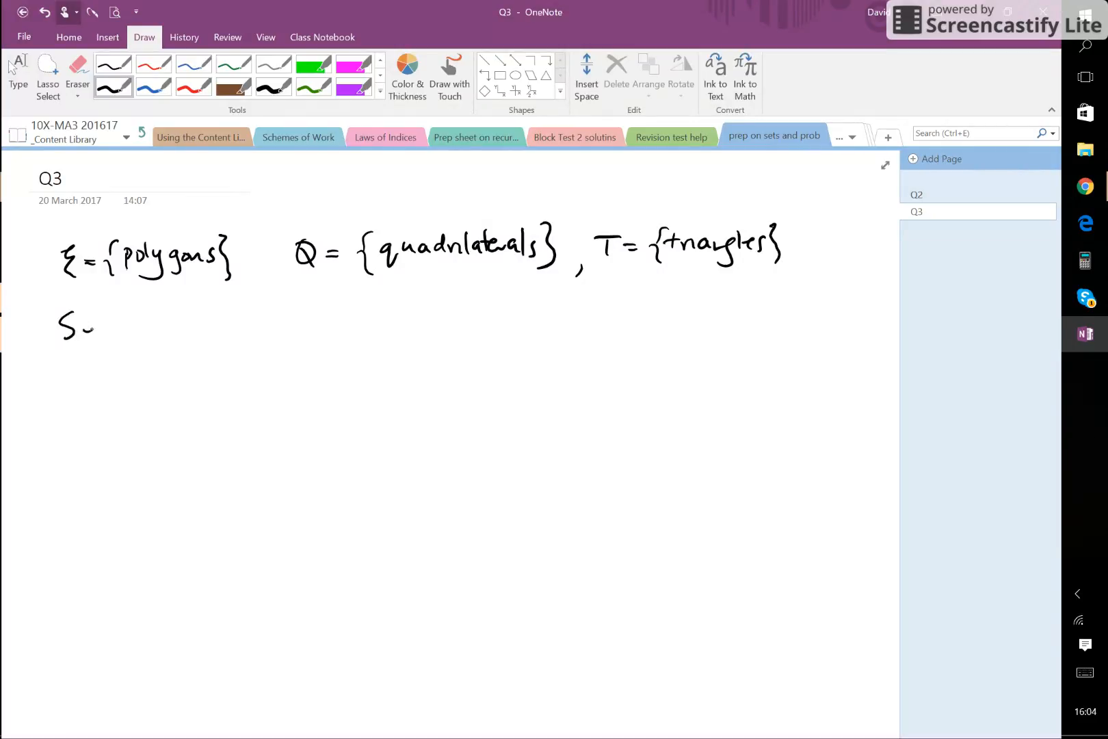
Step: Handwrite S = {equal length shapes} and the part a) label below the sets
drag(80, 328, 91, 328)
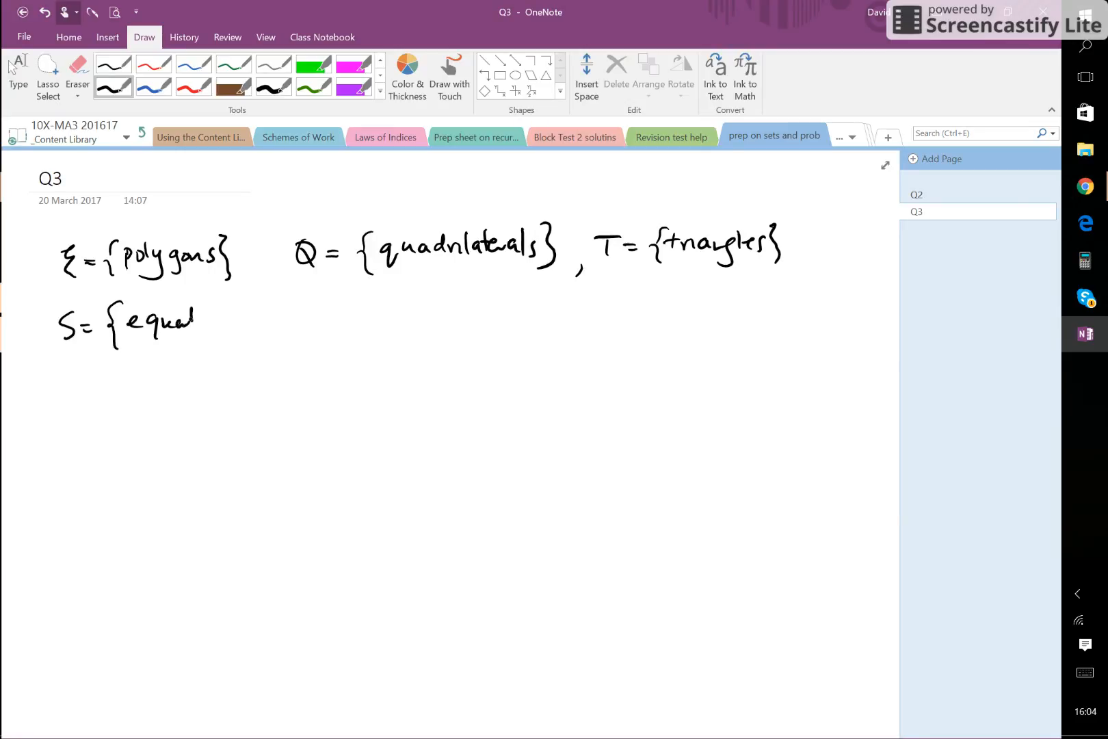
drag(201, 322, 272, 321)
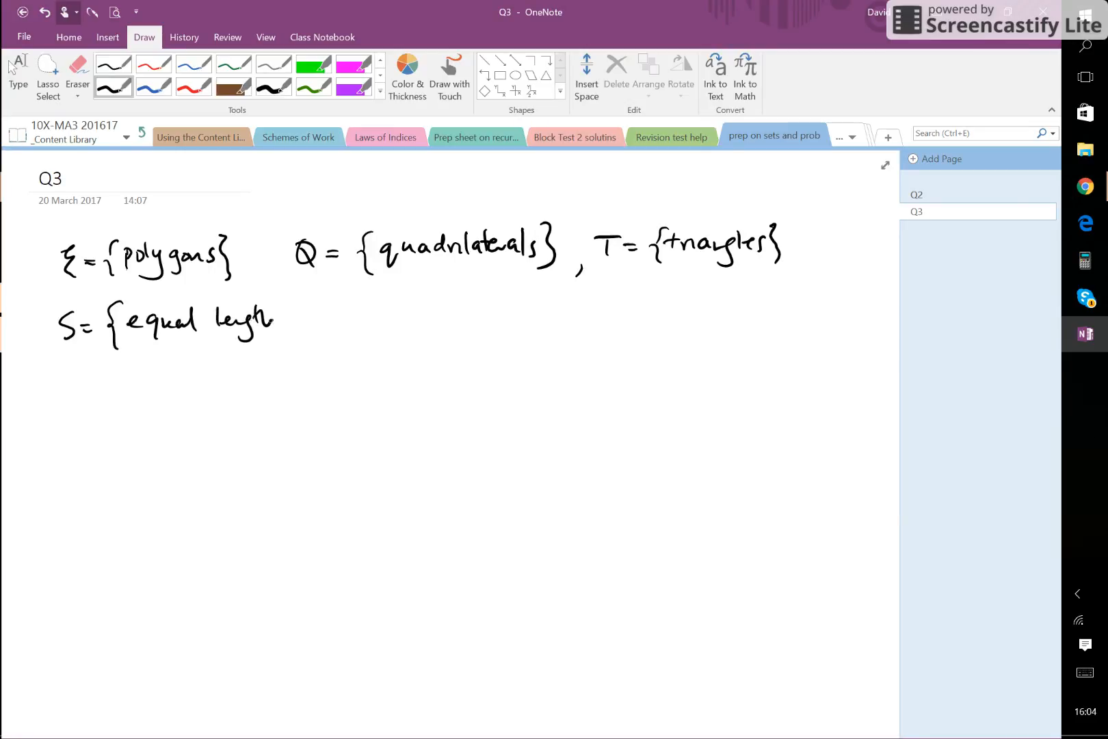
drag(275, 321, 297, 333)
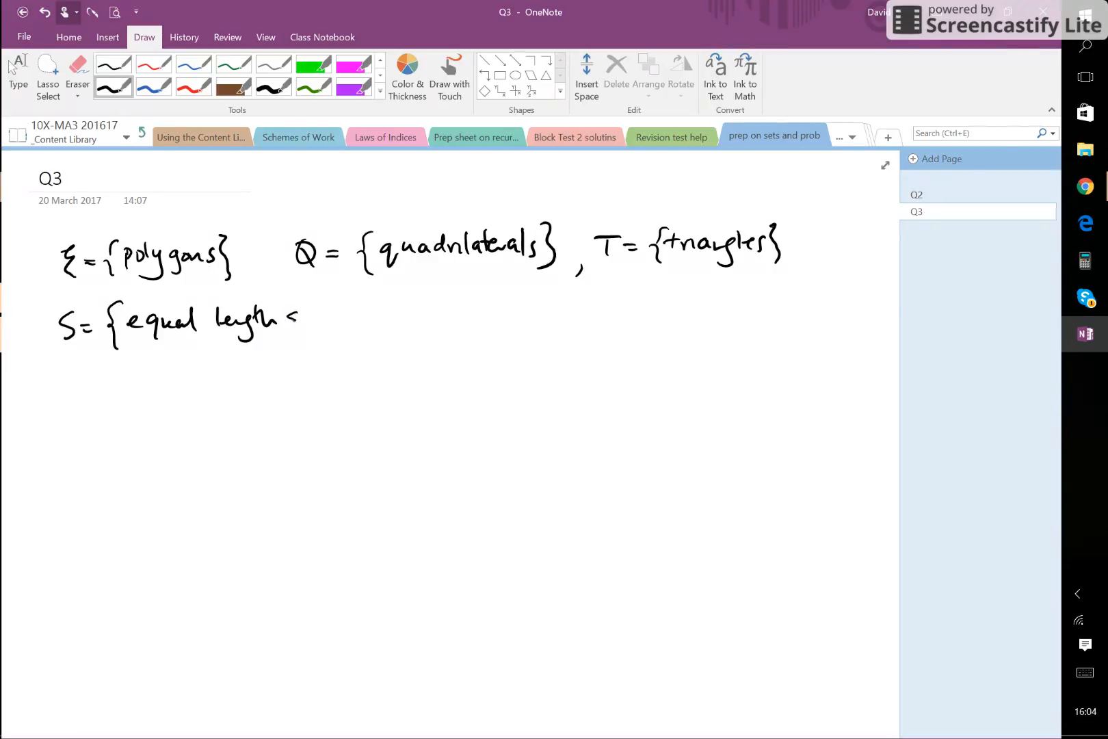
drag(284, 319, 368, 326)
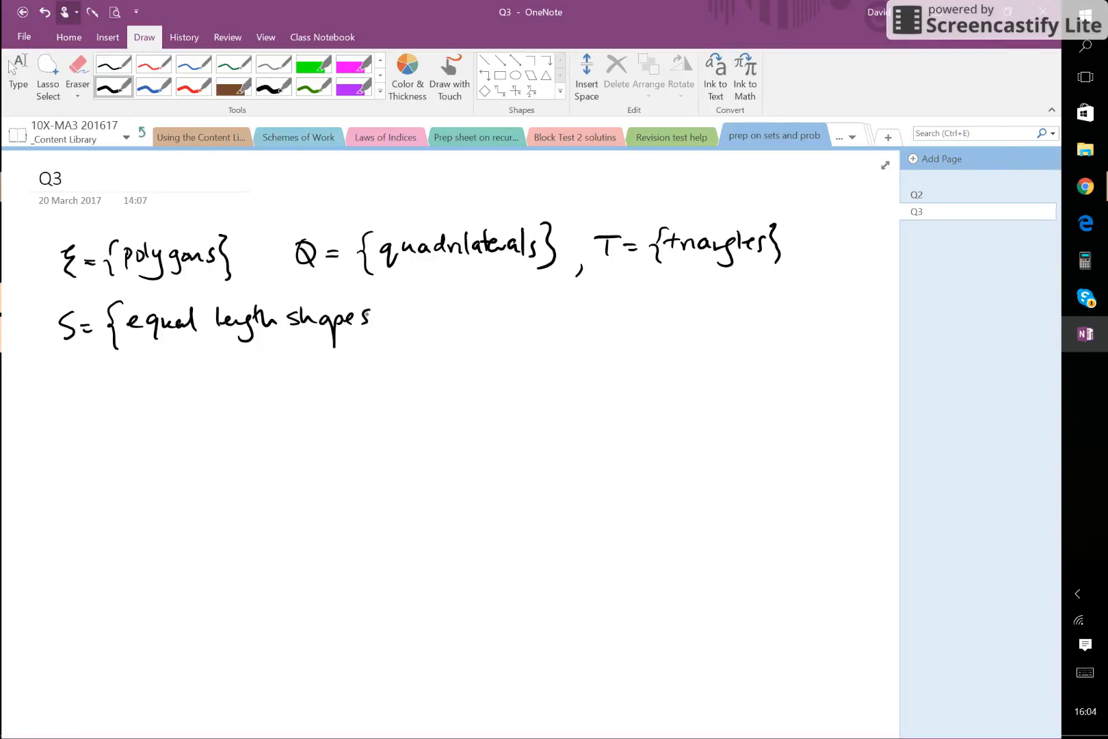
drag(385, 293, 386, 353)
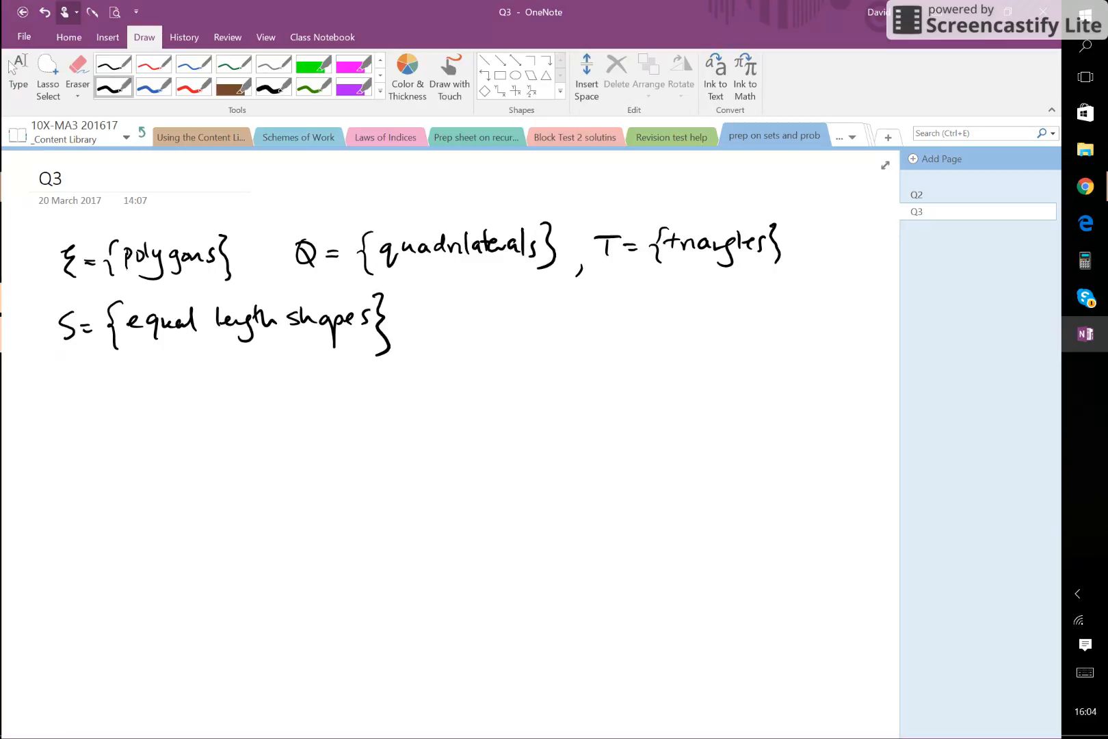
drag(56, 395, 92, 437)
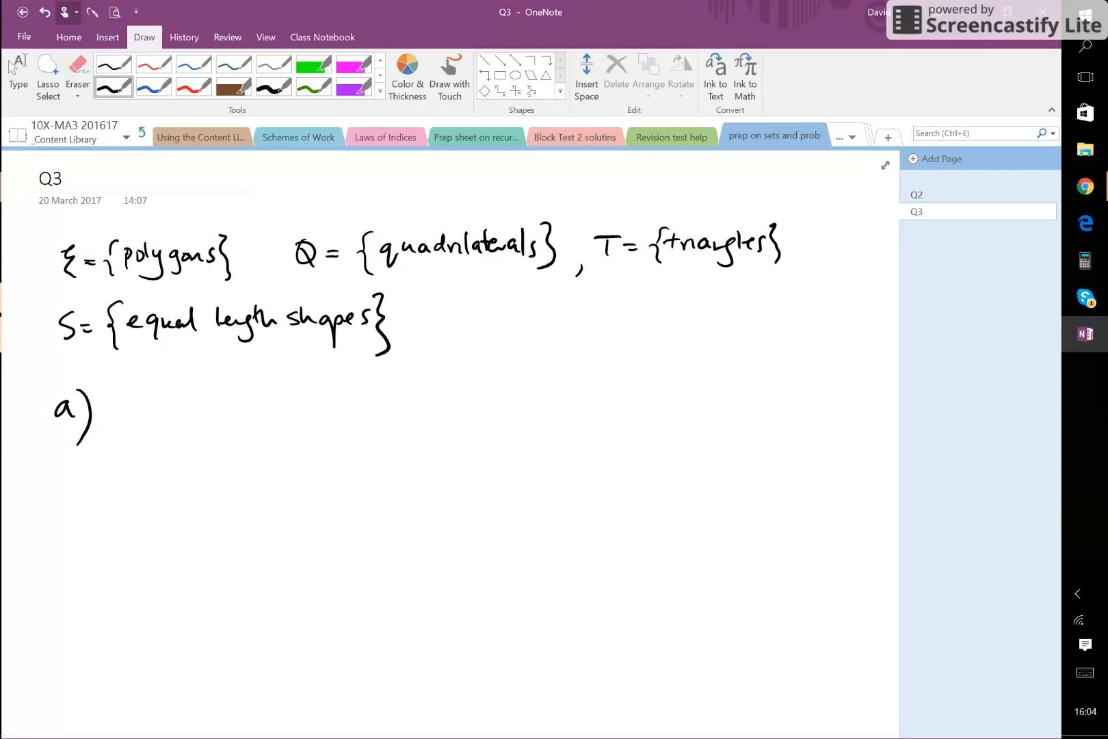
Step: Handwrite 'T∩S means T AND S' beside part a)
drag(127, 413, 198, 424)
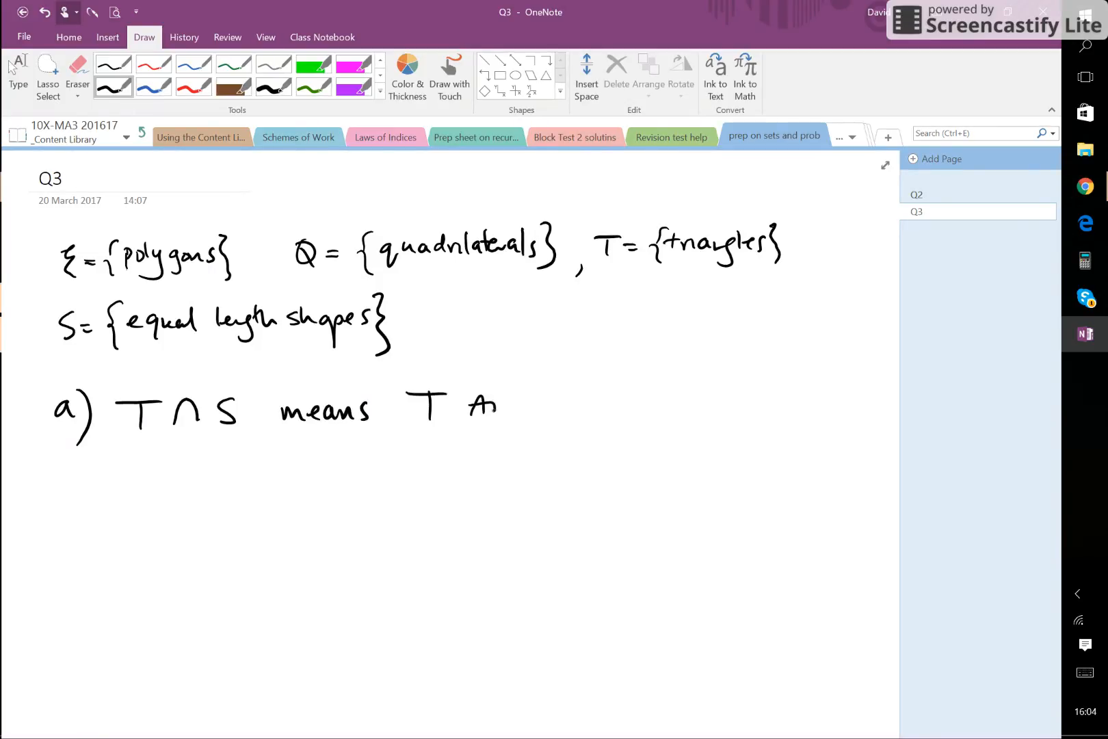
drag(470, 406, 565, 406)
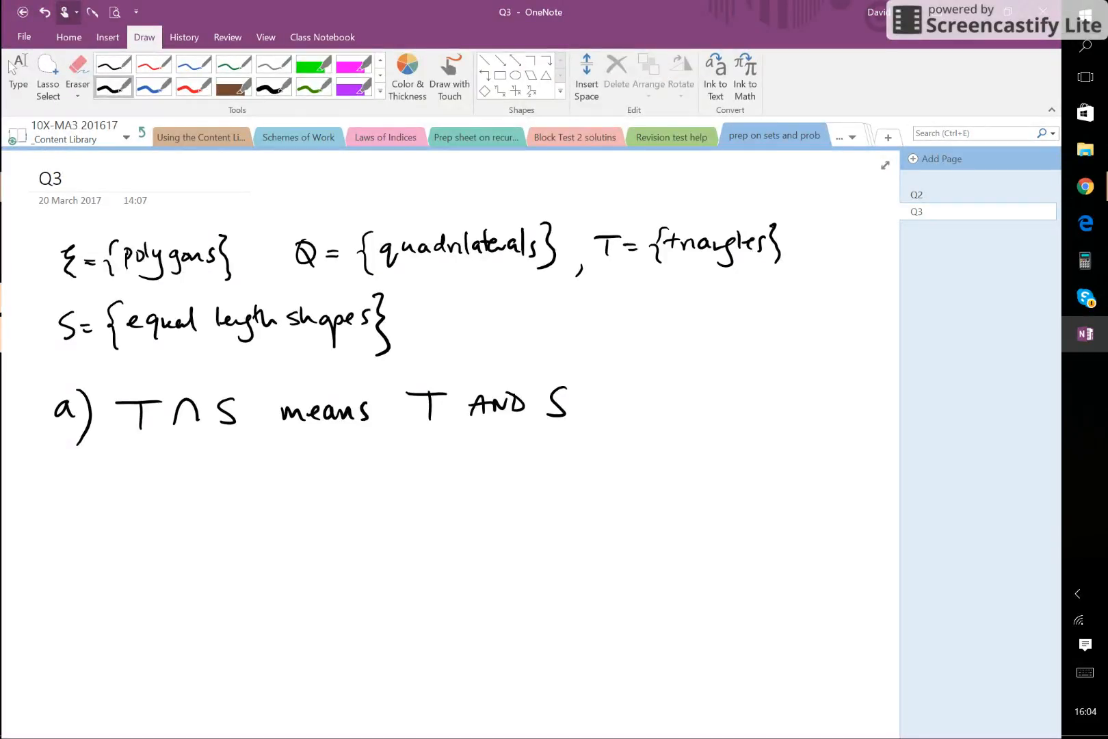
Step: Handwrite T∩S = {equal triangles} and the part b) label below
drag(123, 488, 254, 502)
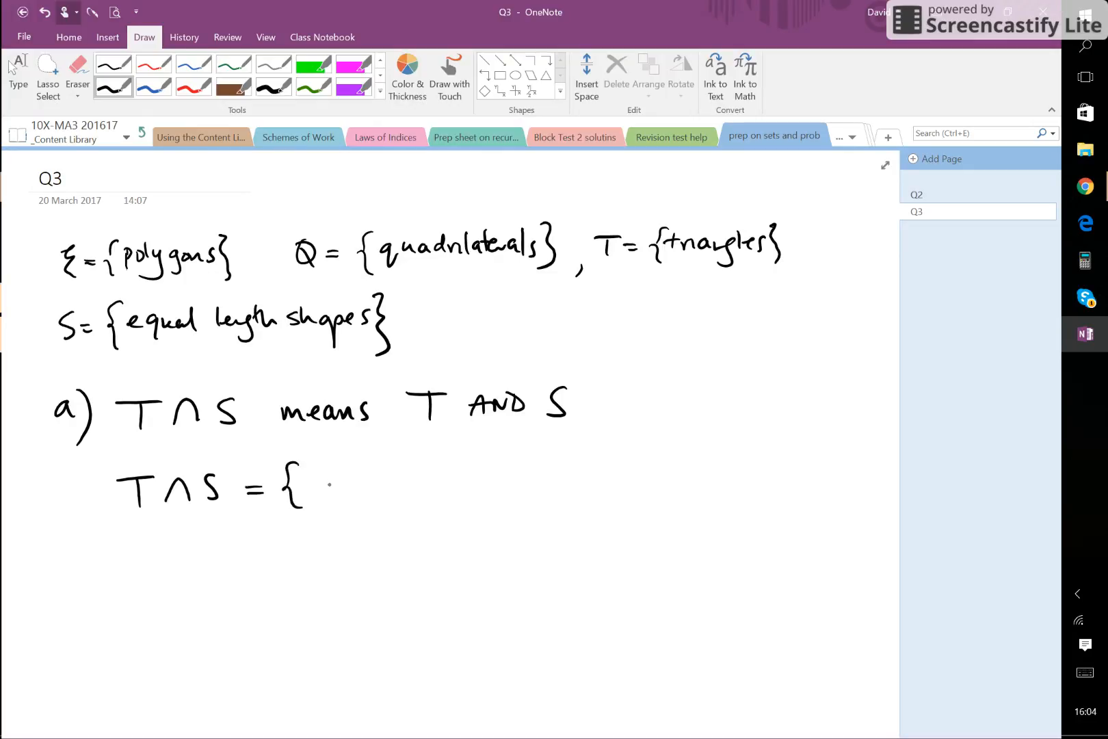
drag(311, 488, 374, 488)
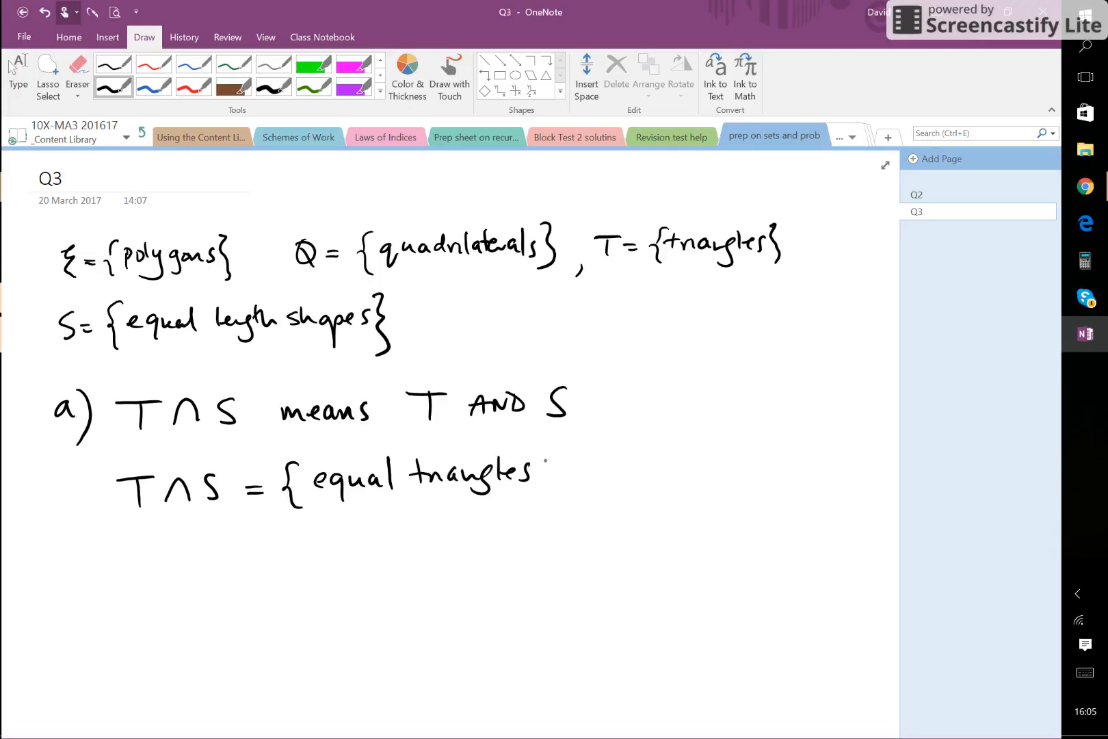
drag(547, 456, 562, 505)
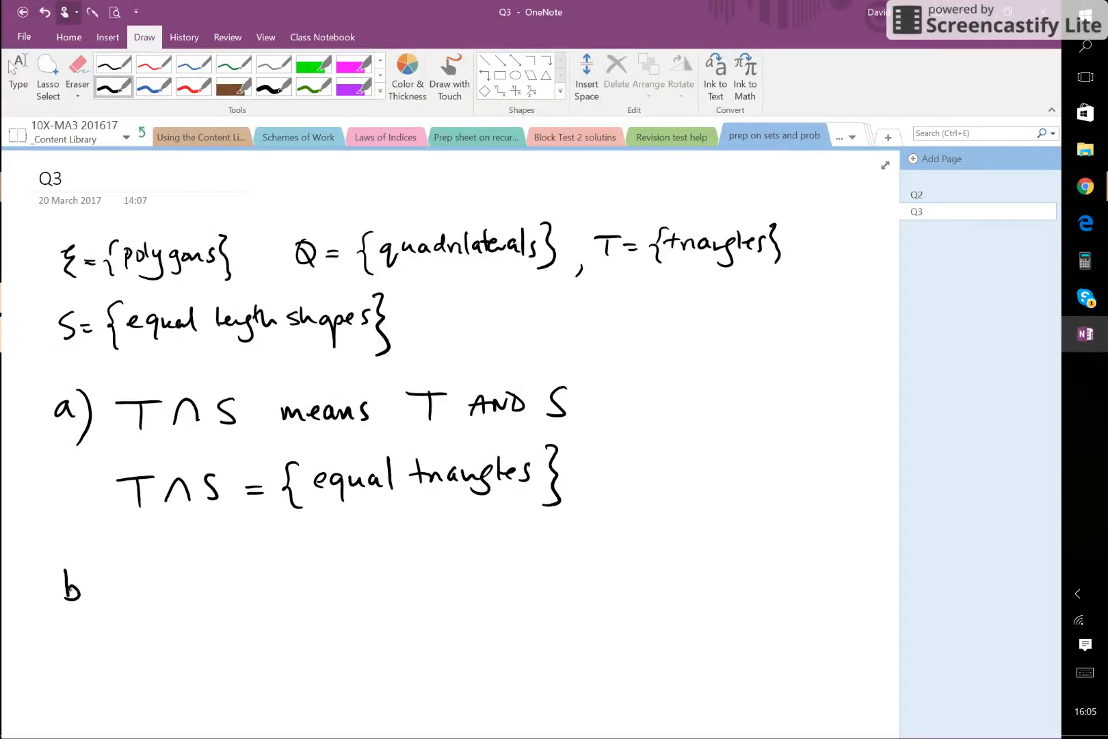
drag(71, 565, 89, 616)
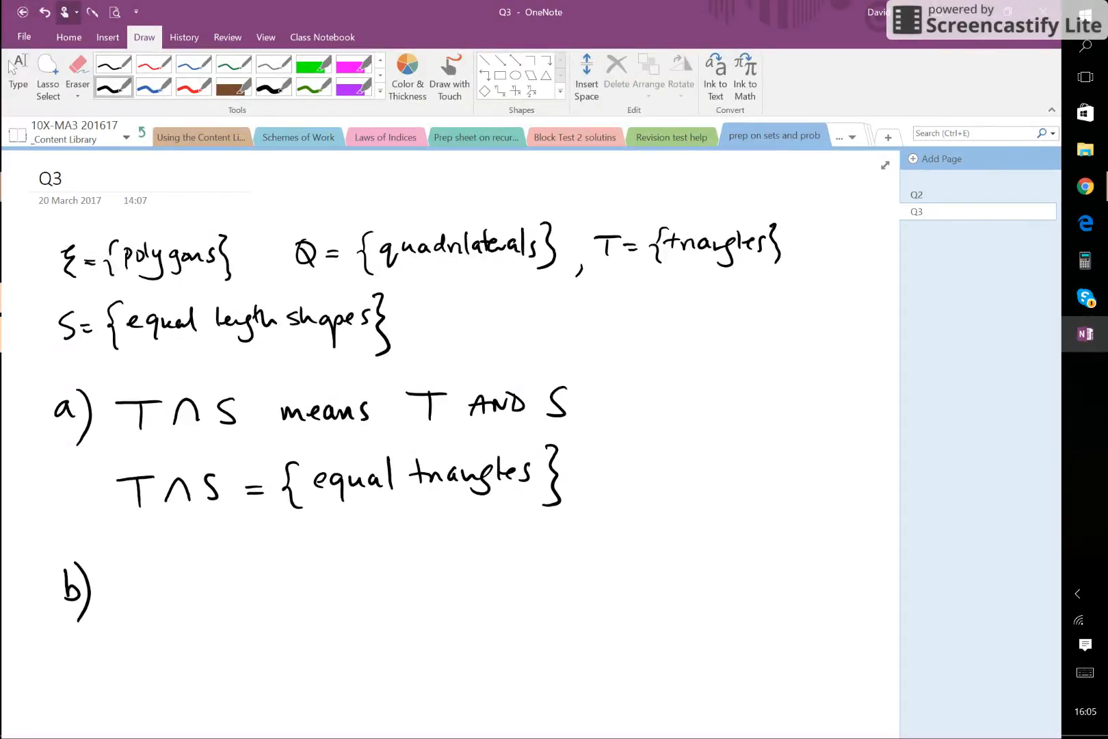